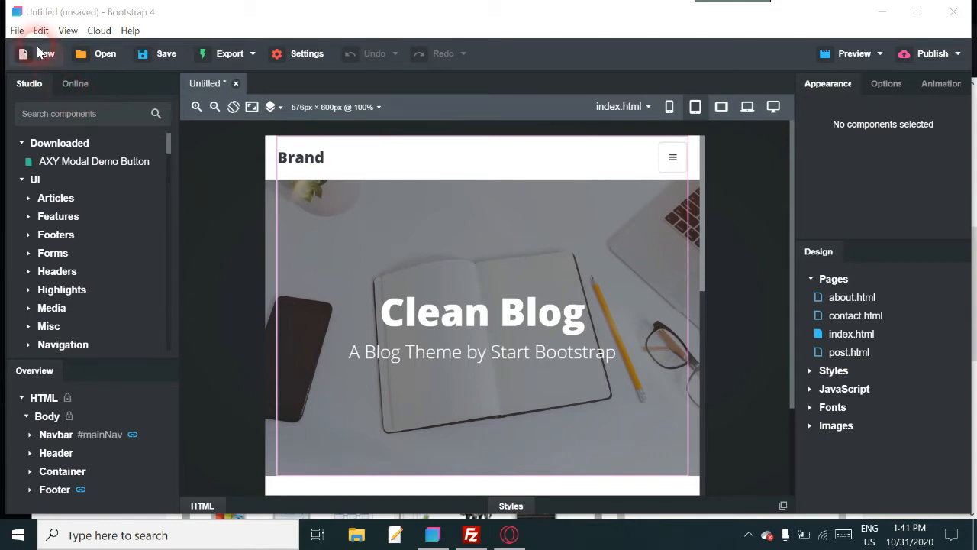
- Show the File menu commands for the unsaved Clean Blog design
left_click(17, 30)
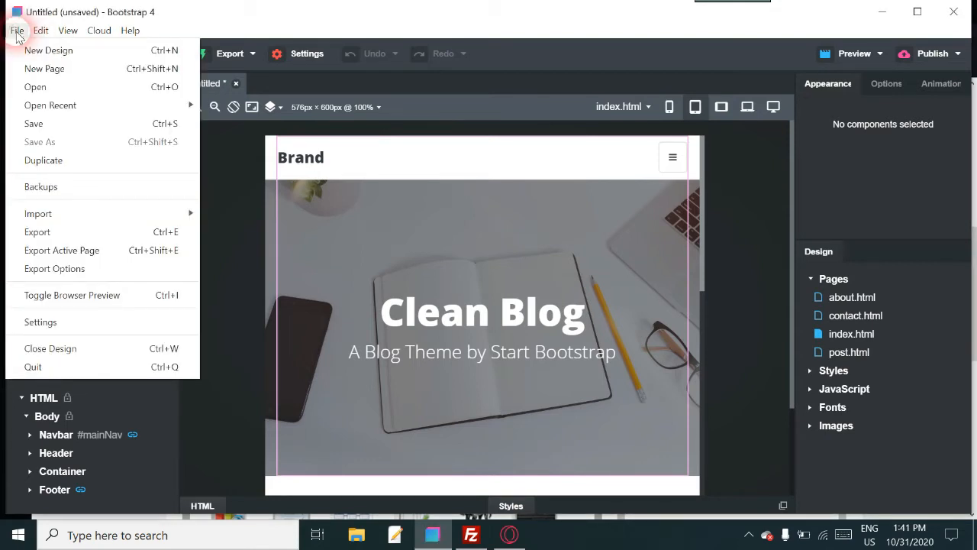
mouse_move(50, 104)
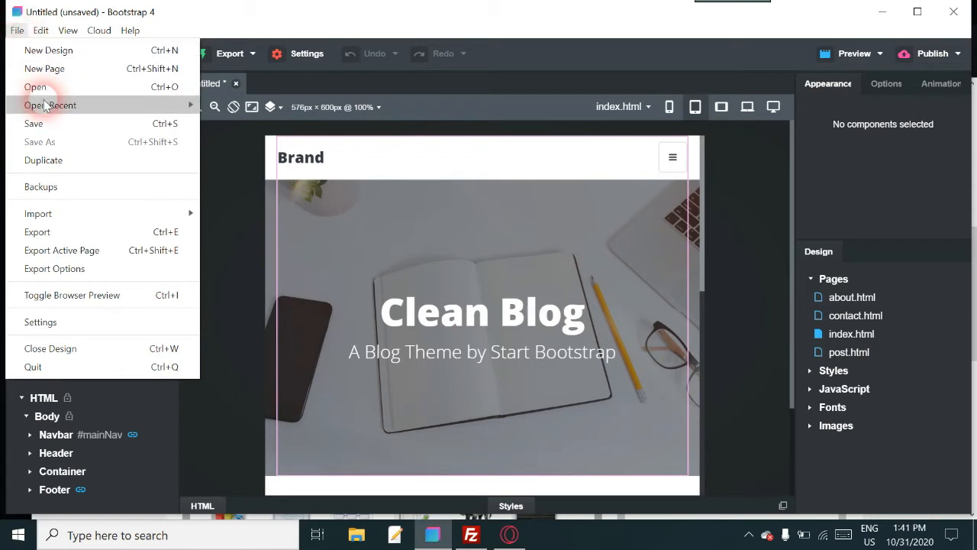
mouse_move(40, 187)
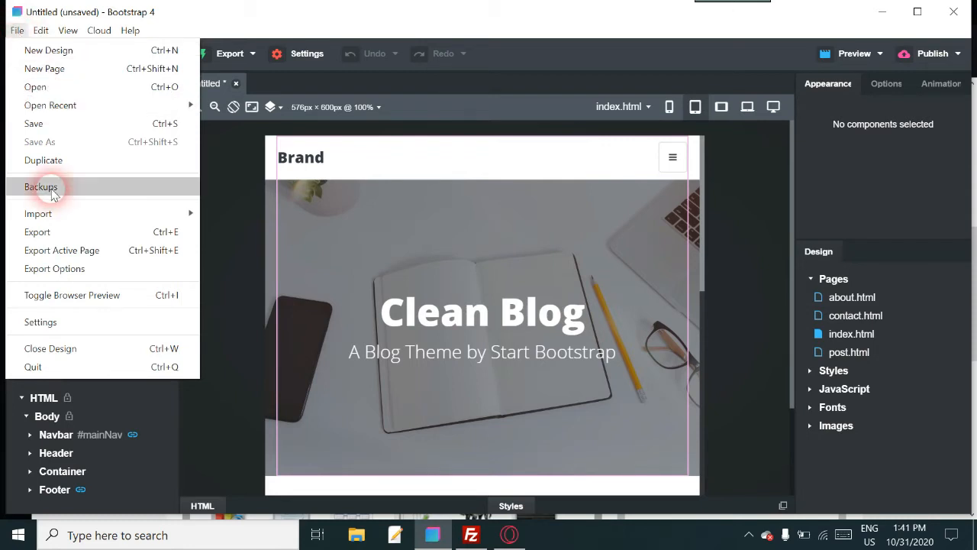
mouse_move(89, 46)
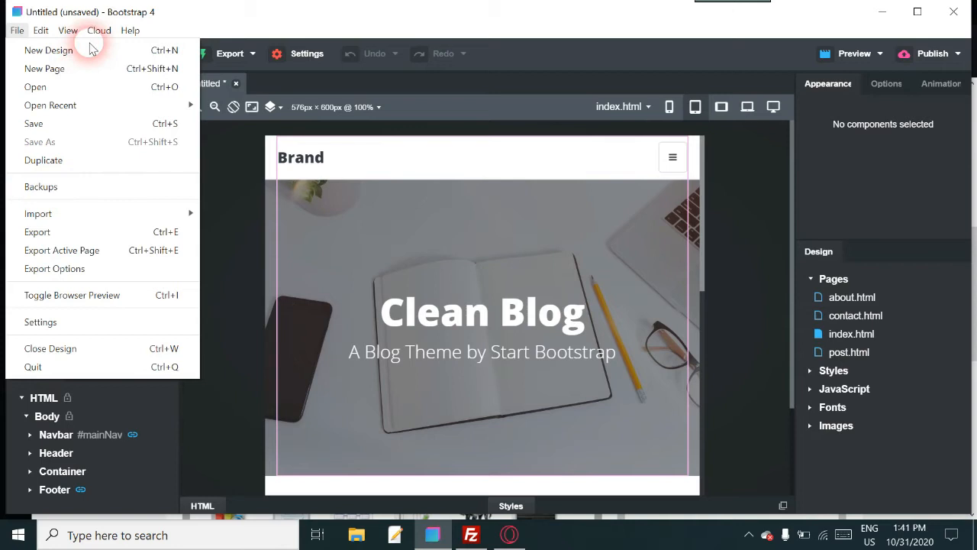
- Show the Cloud menu with Publish, Publish Options and Manage Websites
left_click(98, 31)
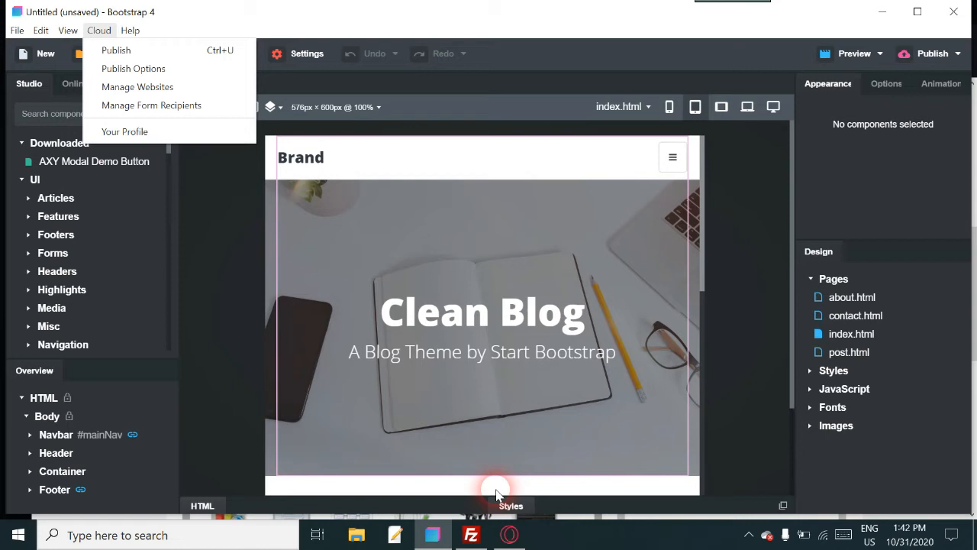
mouse_move(471, 535)
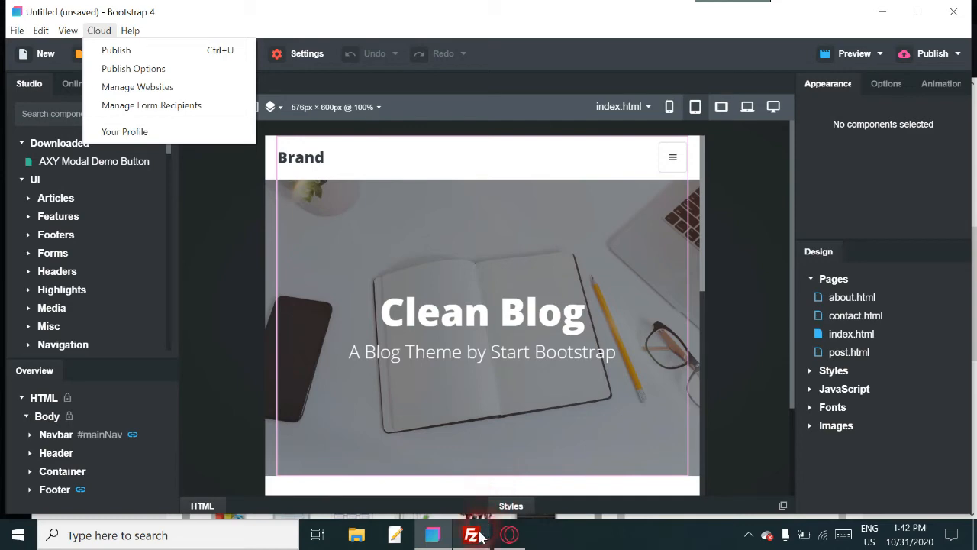
- Switch to FileZilla, quick-connect to the saved dozydayz site and enter its public_html folder
left_click(470, 535)
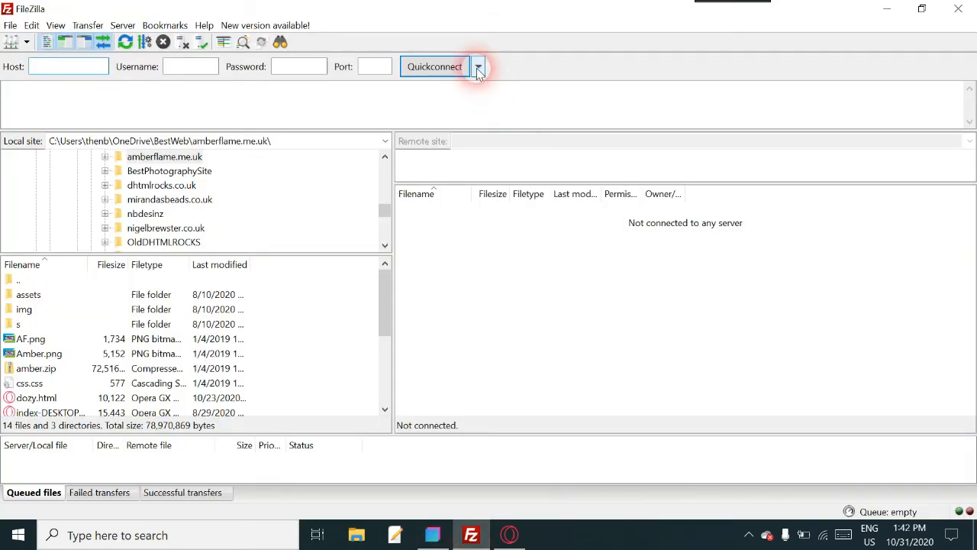
left_click(478, 68)
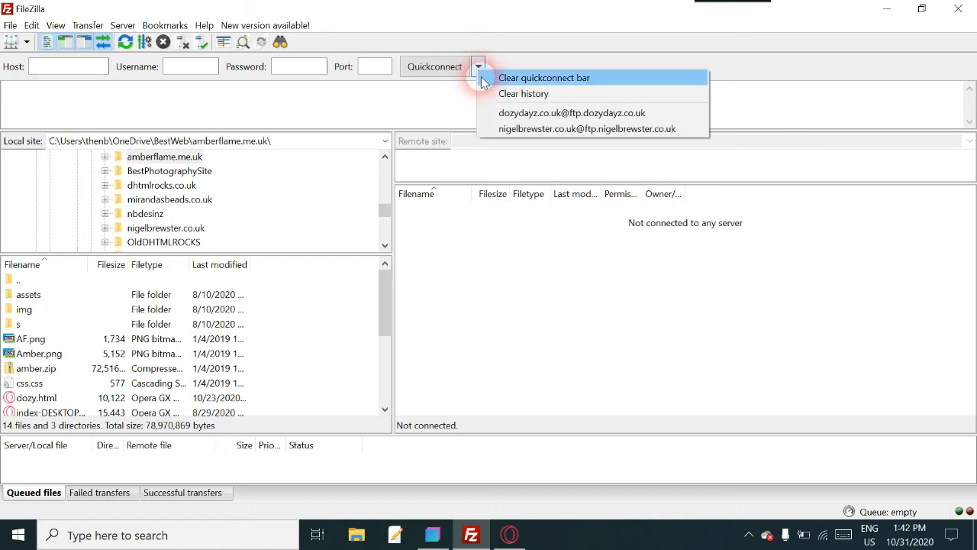
left_click(571, 113)
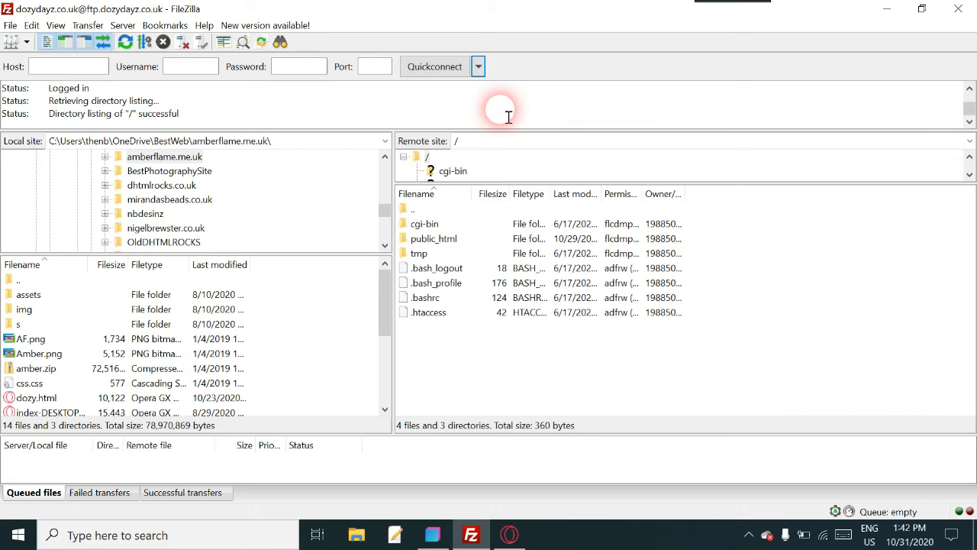
mouse_move(467, 248)
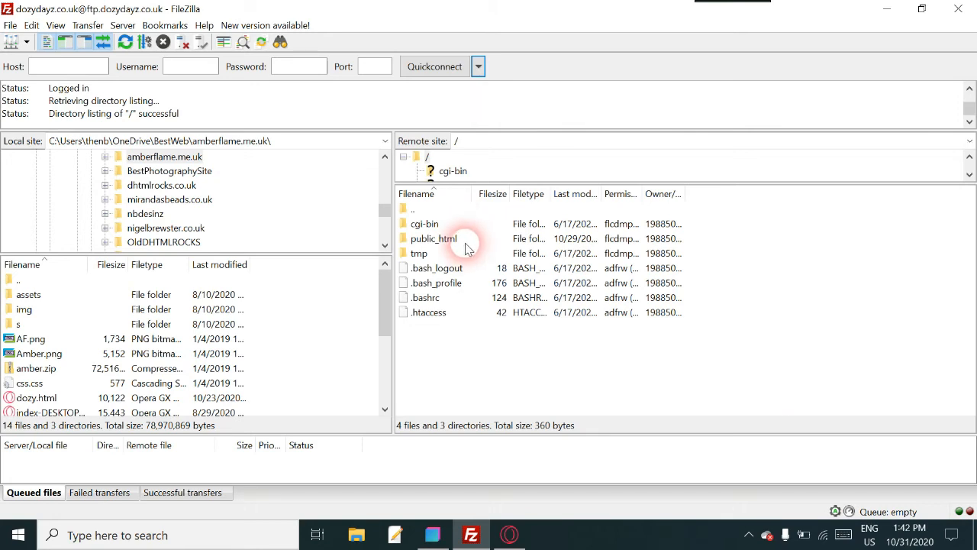
double_click(433, 238)
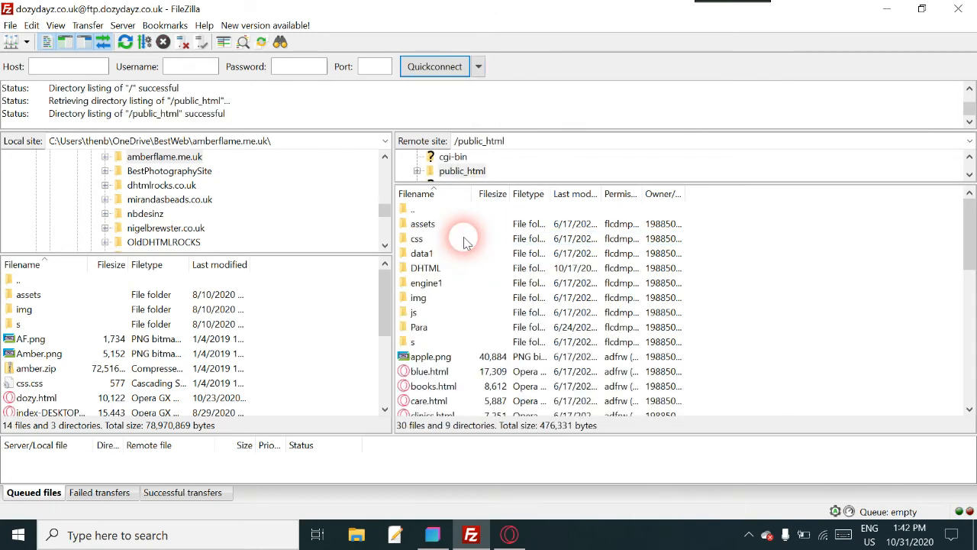
mouse_move(321, 308)
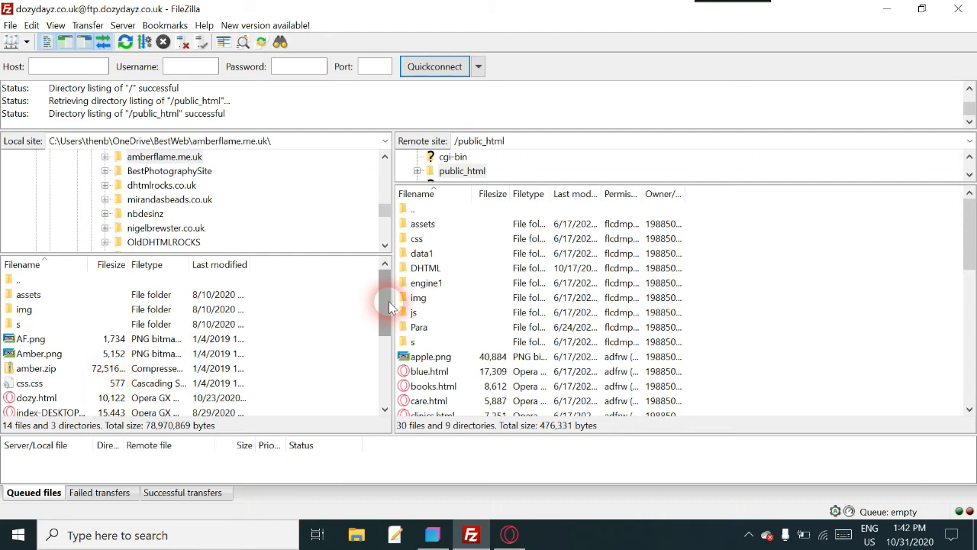
- Upload the local new.html to /public_html, triggering the target-file-already-exists prompt
scroll("down", 3)
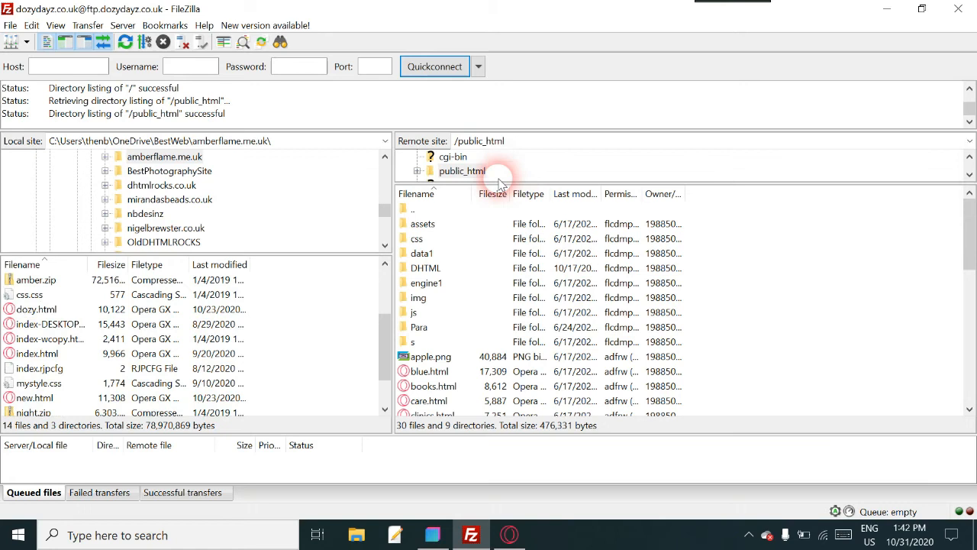
mouse_move(241, 353)
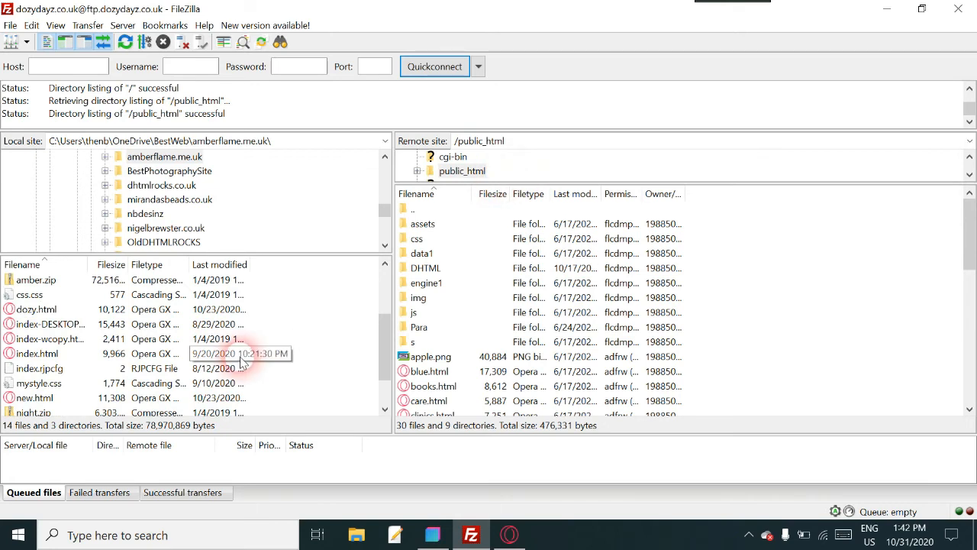
mouse_move(229, 396)
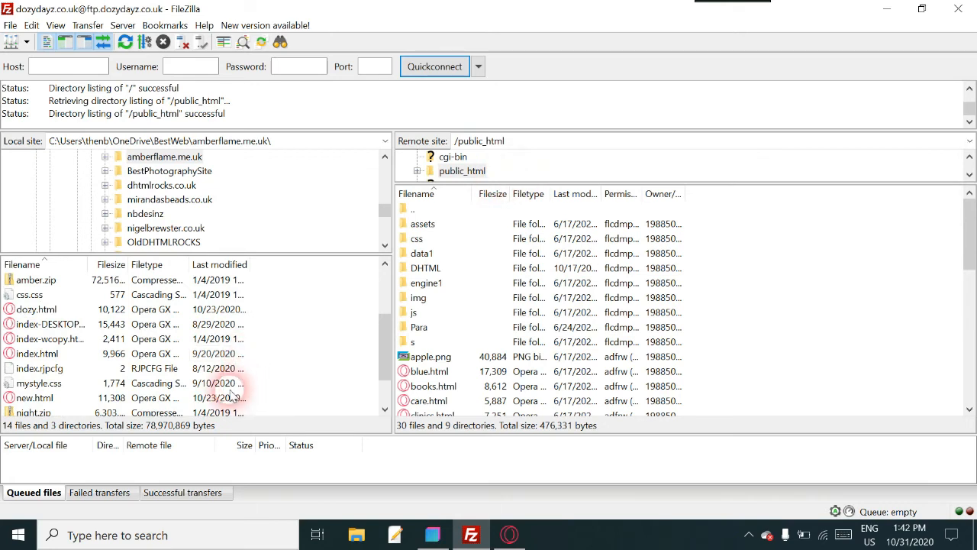
double_click(34, 397)
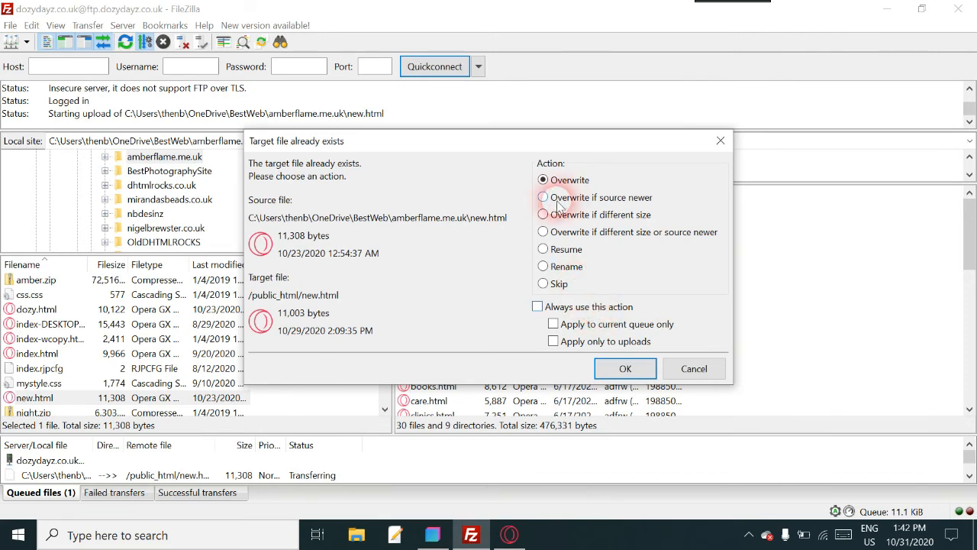
- Choose Overwrite if source newer without remembering it, so new.html is skipped
left_click(544, 197)
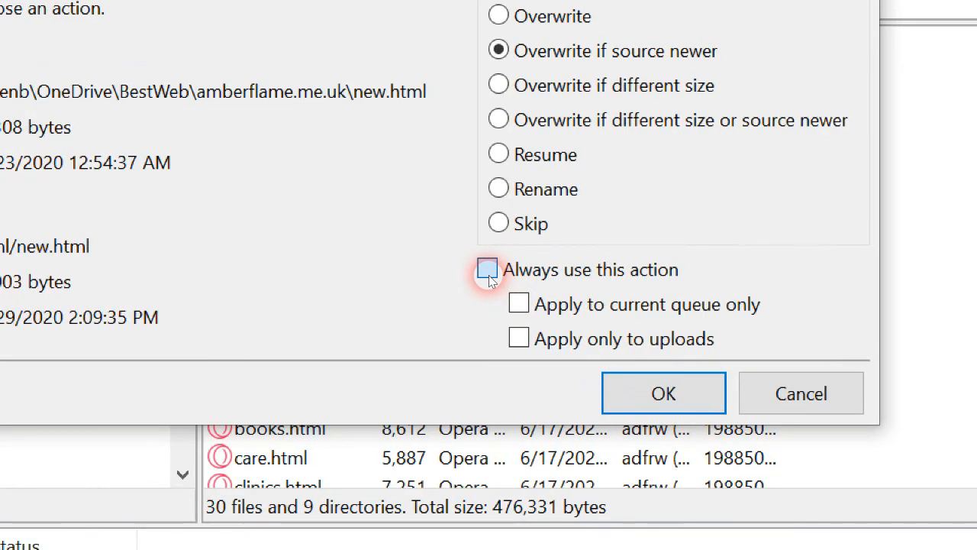
left_click(488, 269)
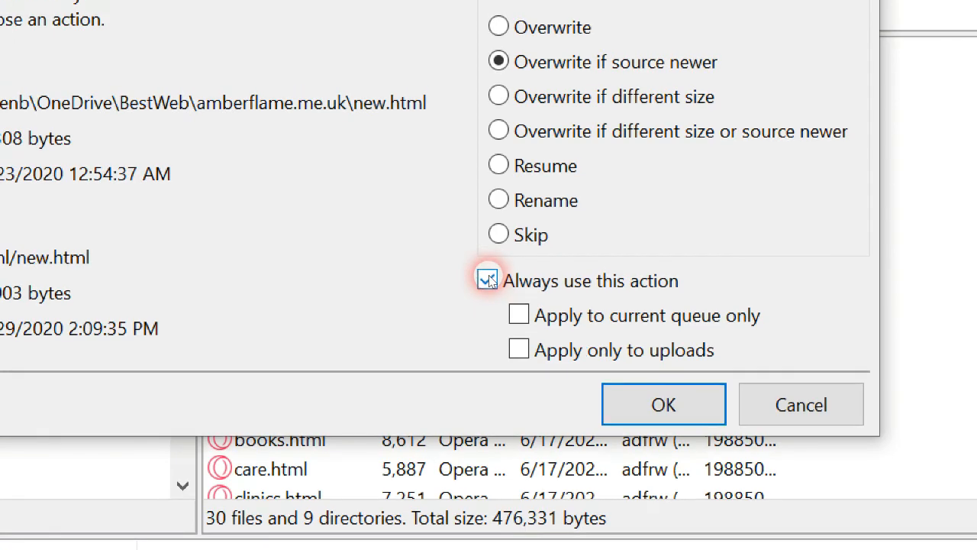
left_click(488, 278)
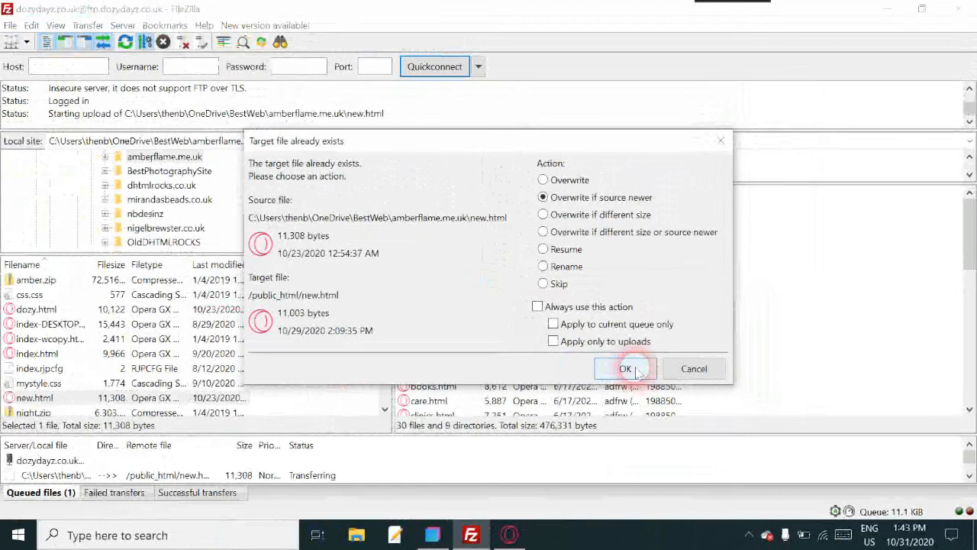
left_click(626, 369)
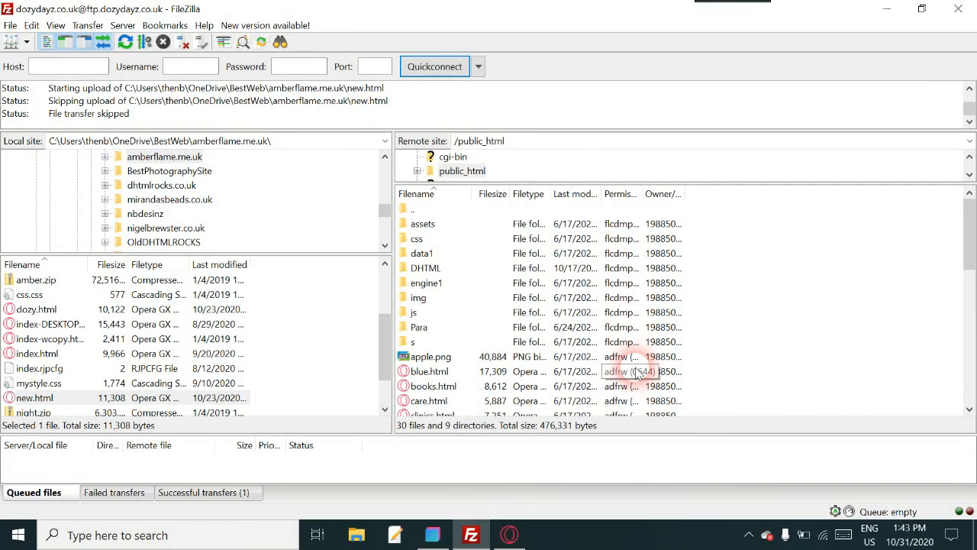
mouse_move(639, 373)
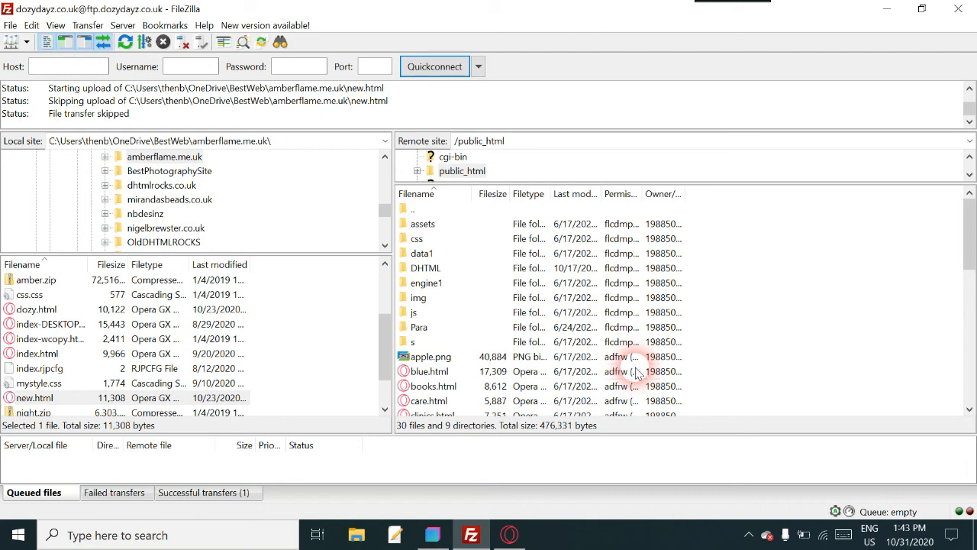